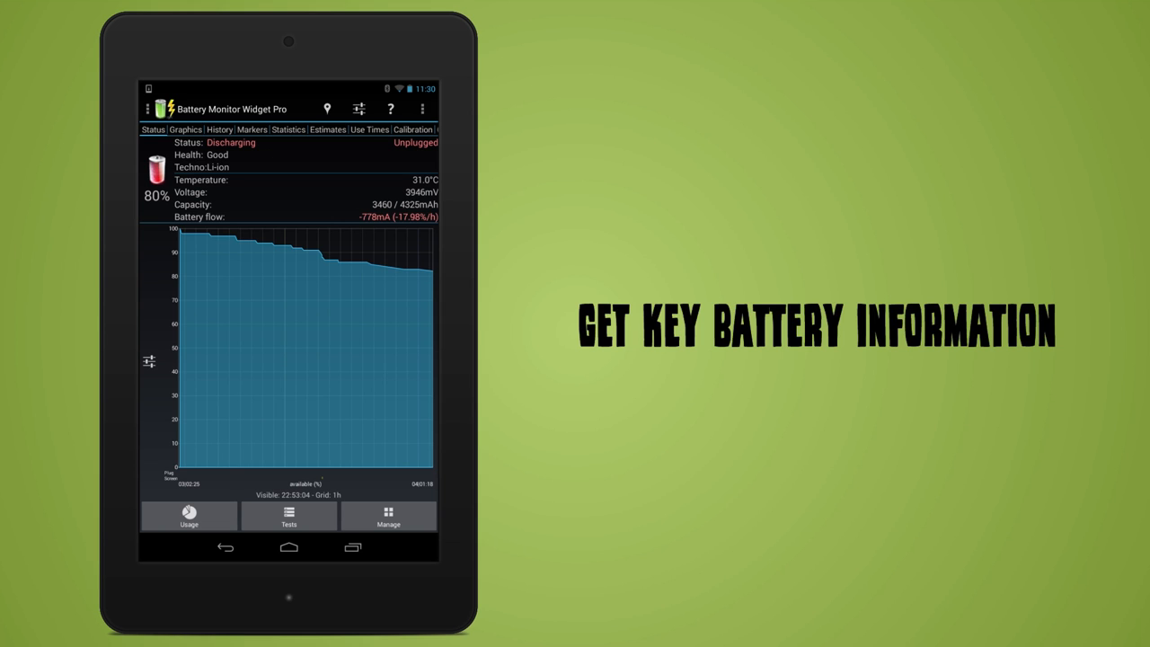
# View the voltage-over-time graph, then move on to the per-process usage statistics.
pyautogui.click(185, 129)
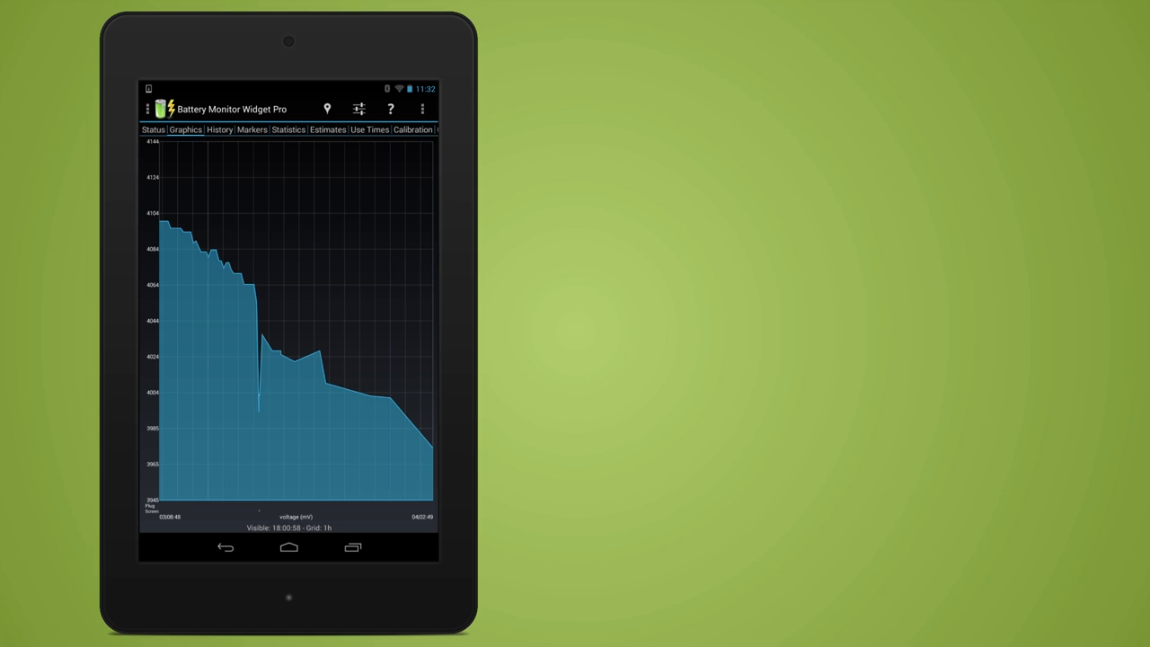
pyautogui.click(288, 129)
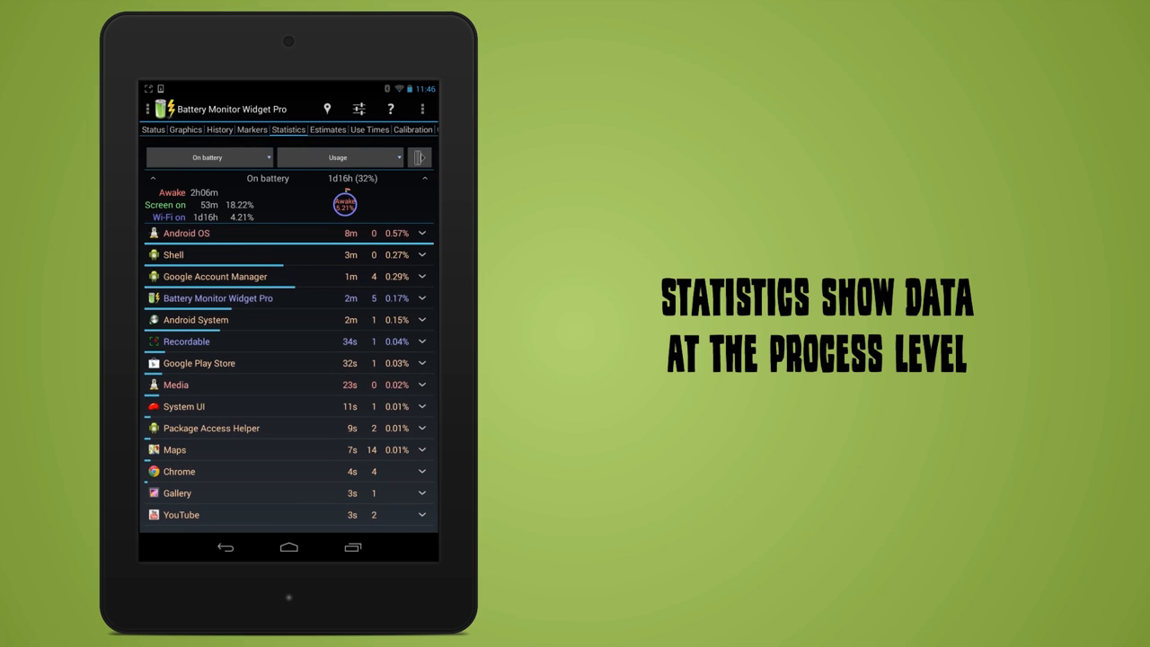
# Expand Android OS processes, check the standby/usage/all filter, then show the battery time estimates.
pyautogui.click(420, 233)
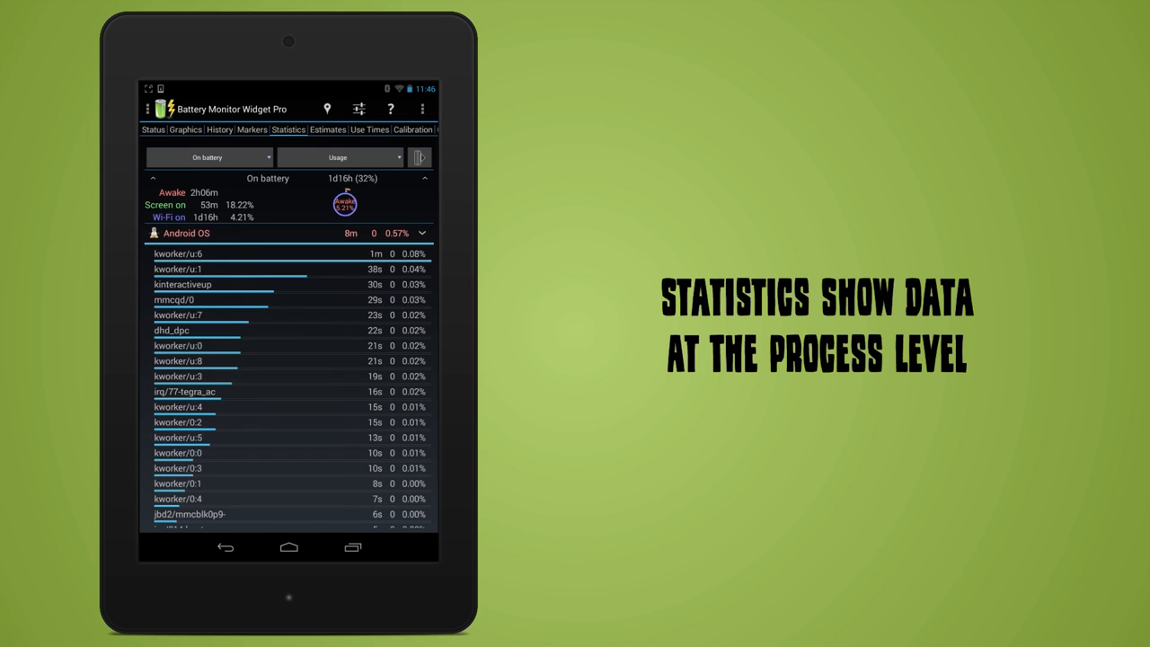
pyautogui.click(340, 158)
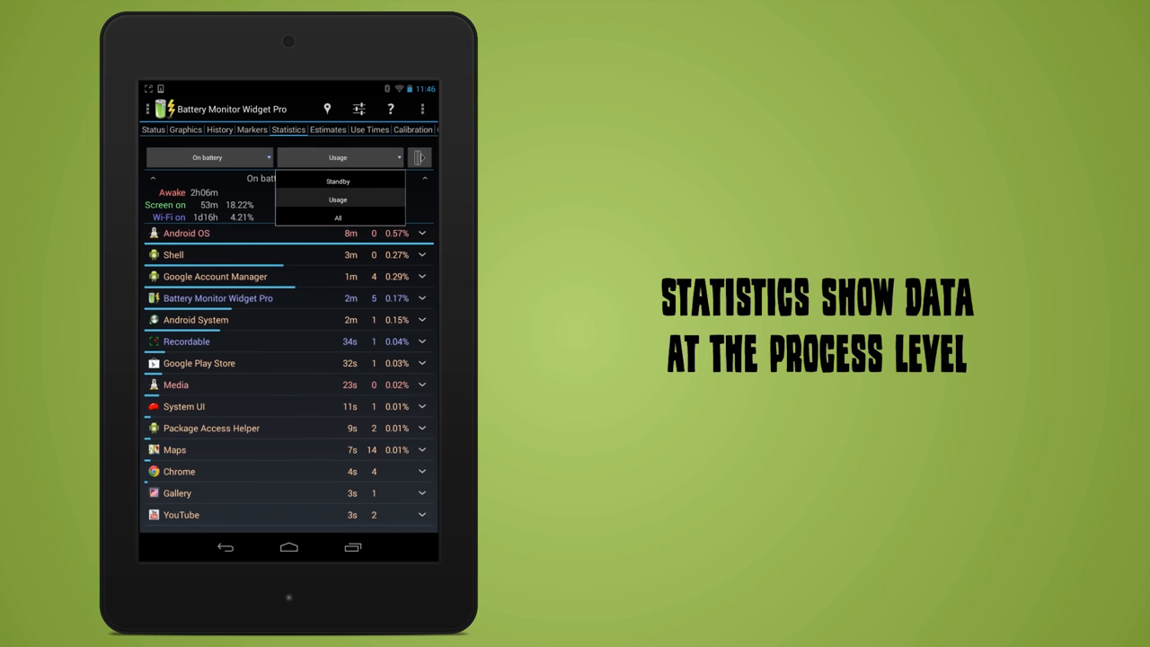
pyautogui.click(324, 125)
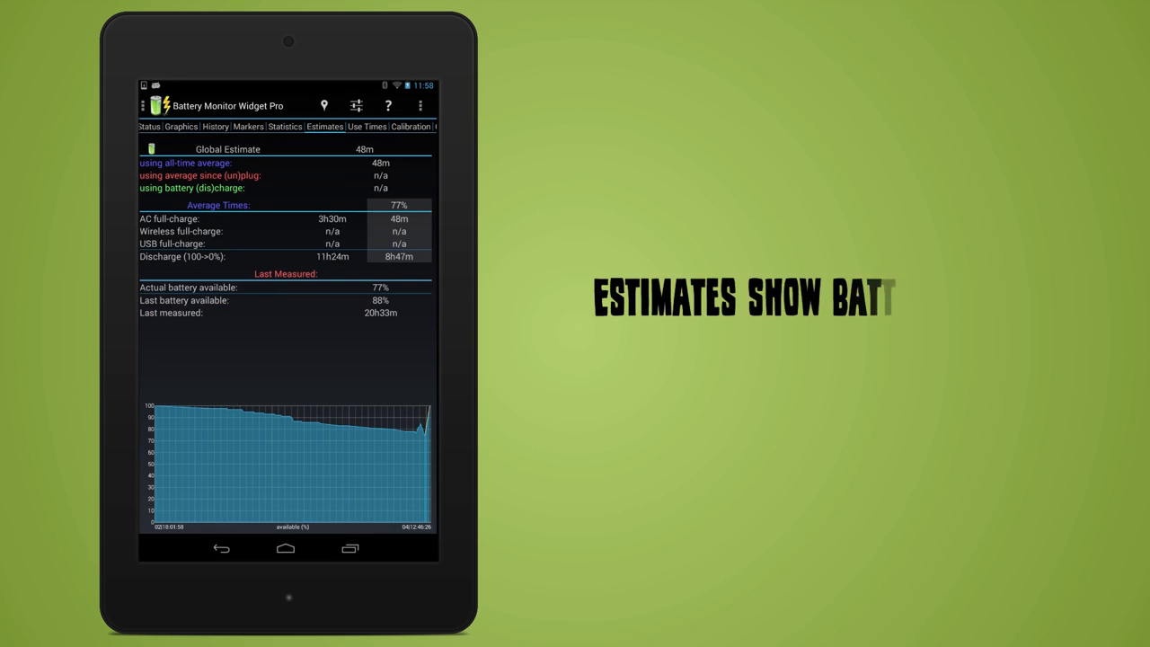